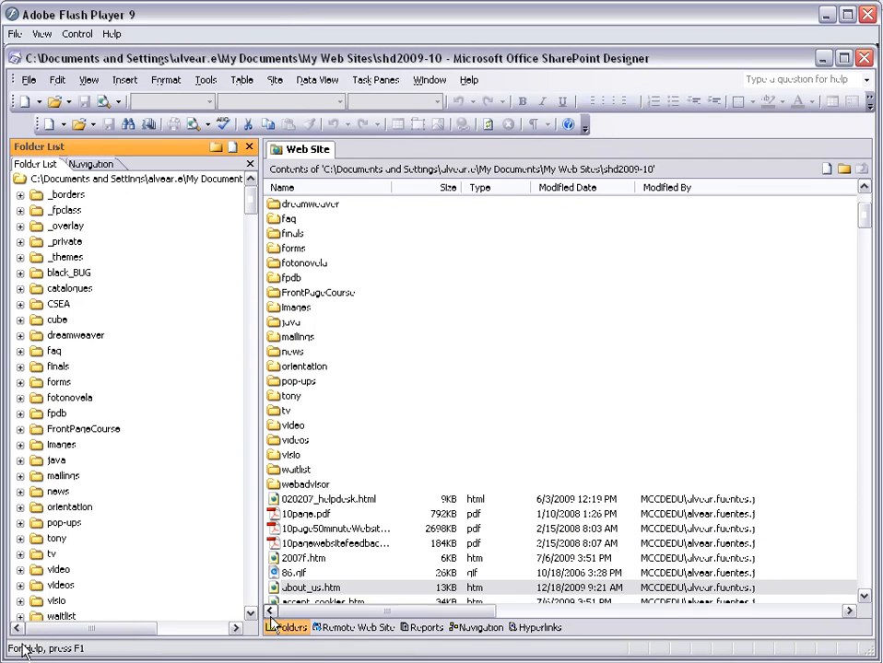
mouse_move(357, 627)
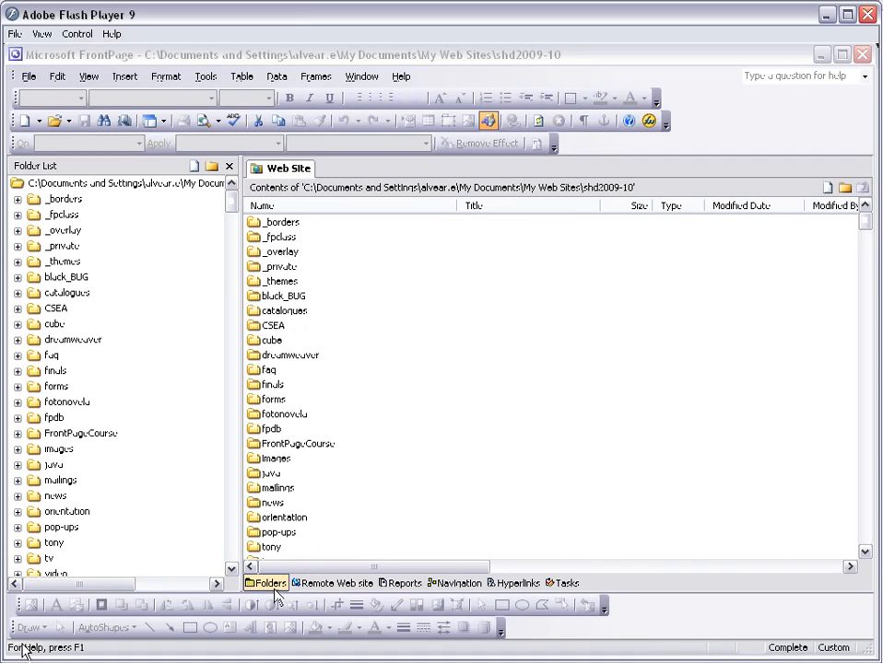
mouse_move(266, 583)
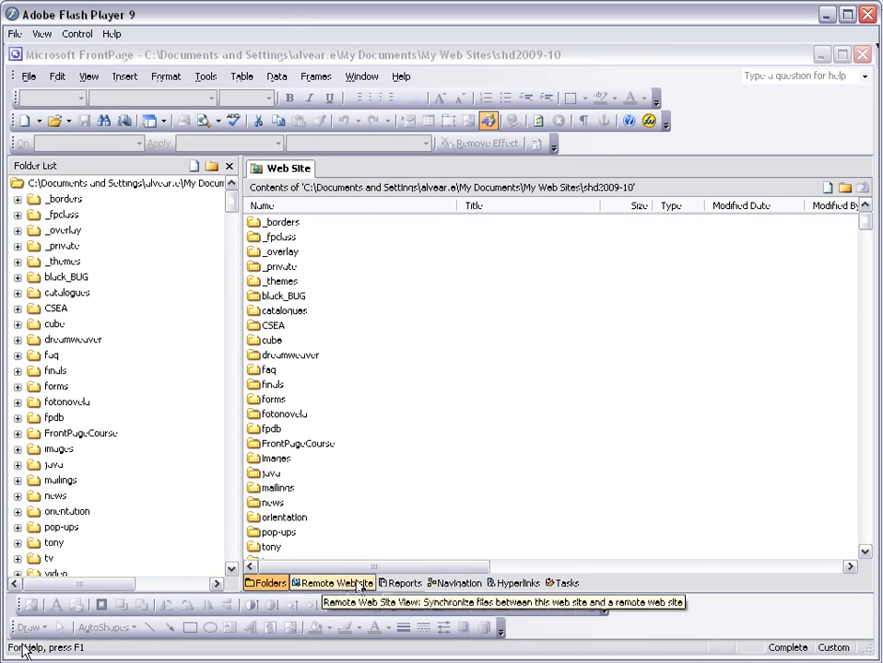
mouse_move(563, 582)
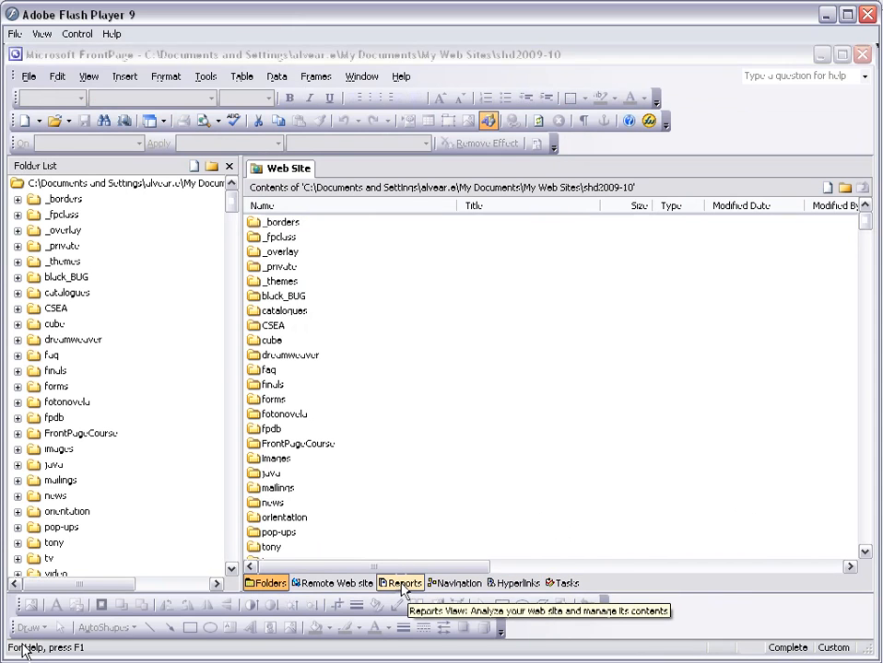
- Switch the website view to Reports to display the Site Summary report
left_click(400, 583)
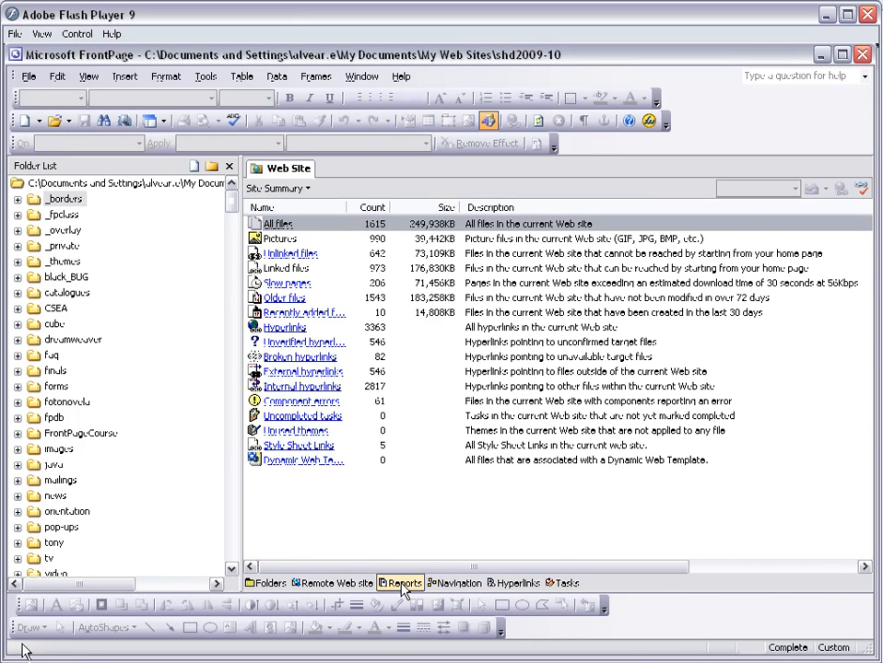
left_click(405, 582)
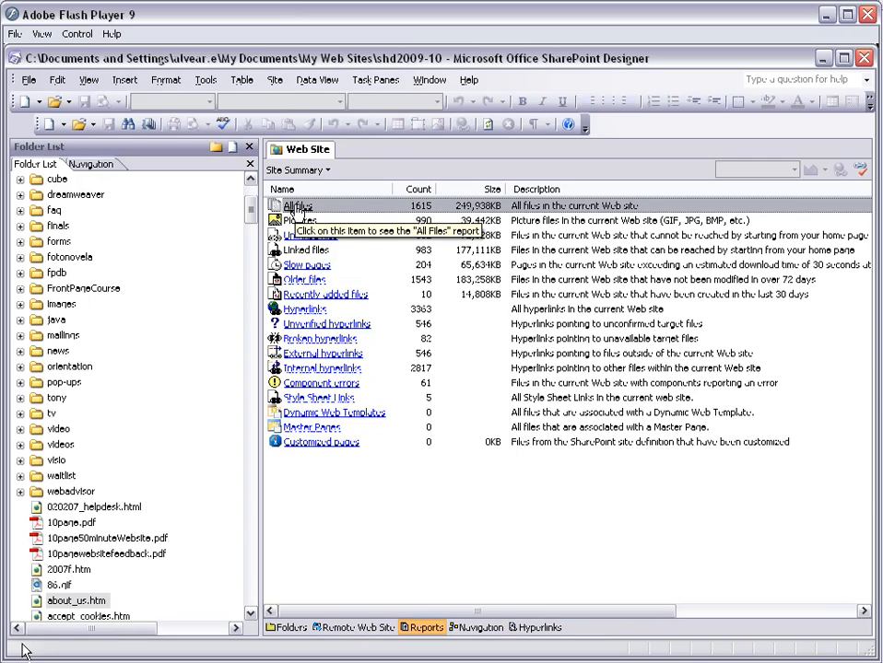
mouse_move(333, 185)
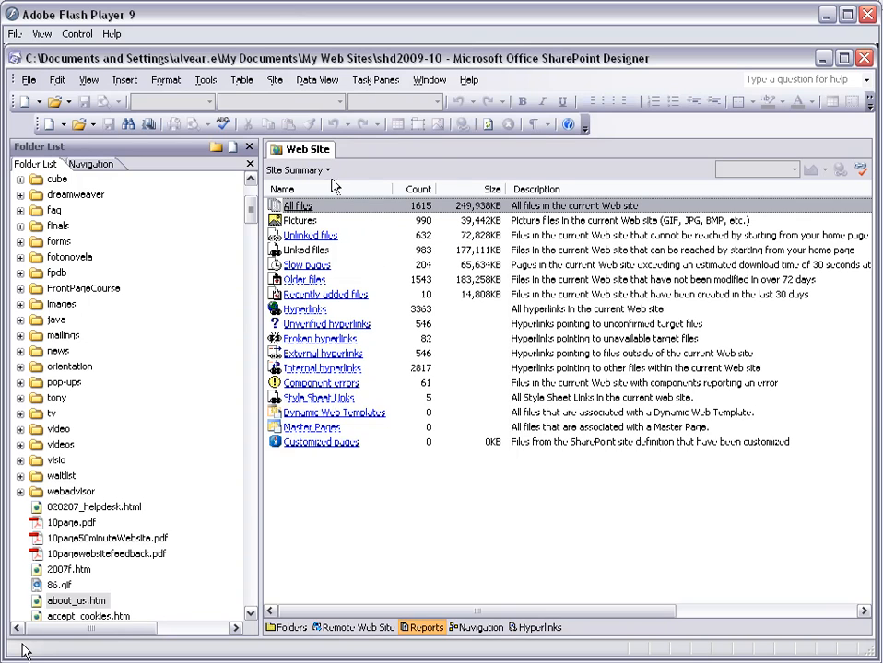
mouse_move(308, 235)
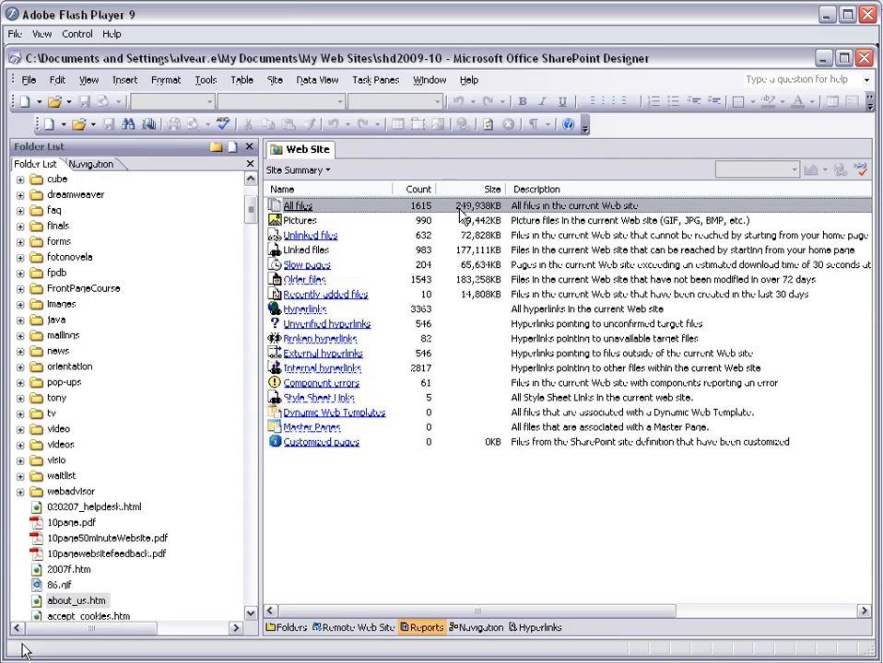
mouse_move(494, 214)
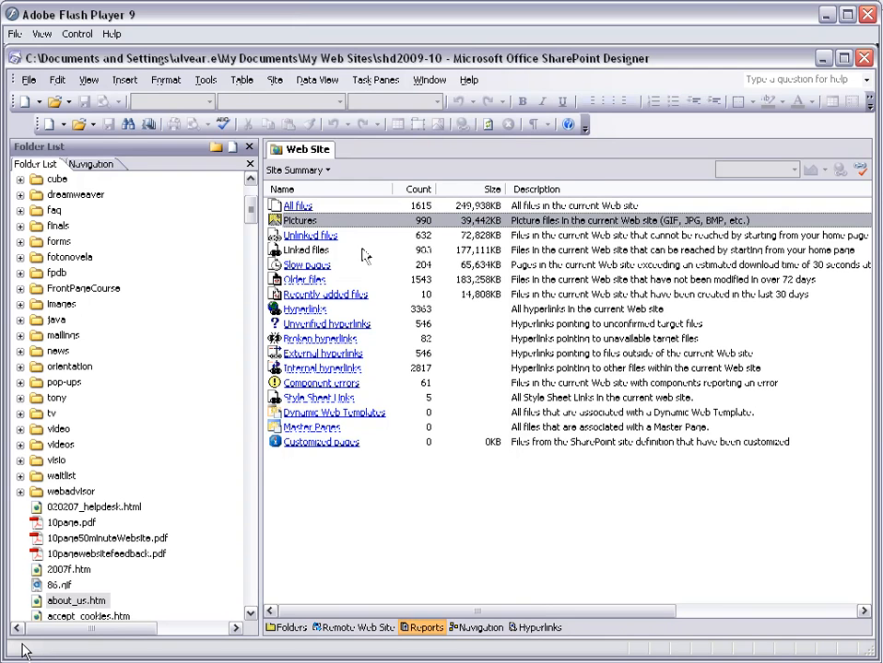
left_click(309, 235)
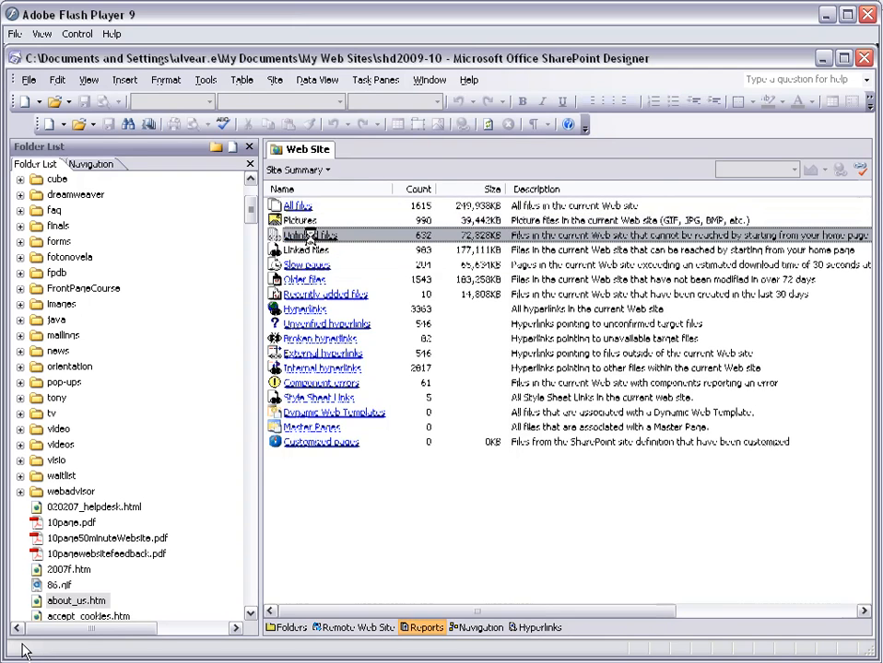
left_click(312, 235)
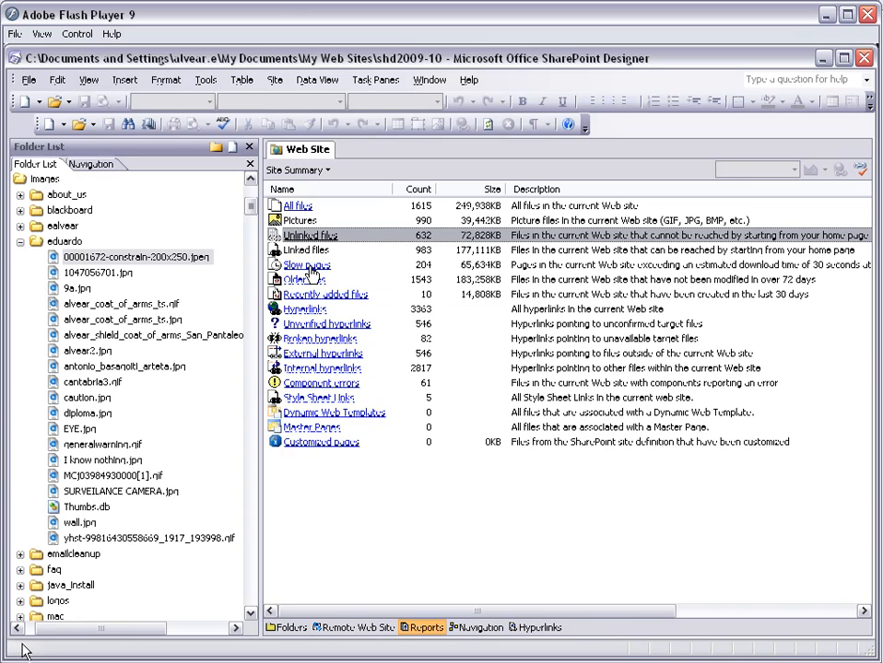
mouse_move(324, 294)
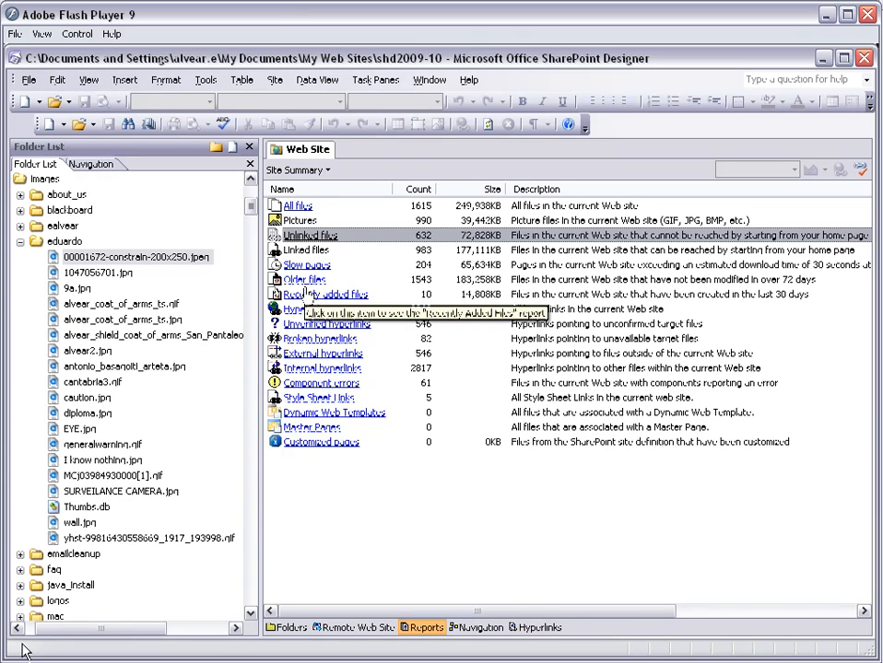
mouse_move(304, 280)
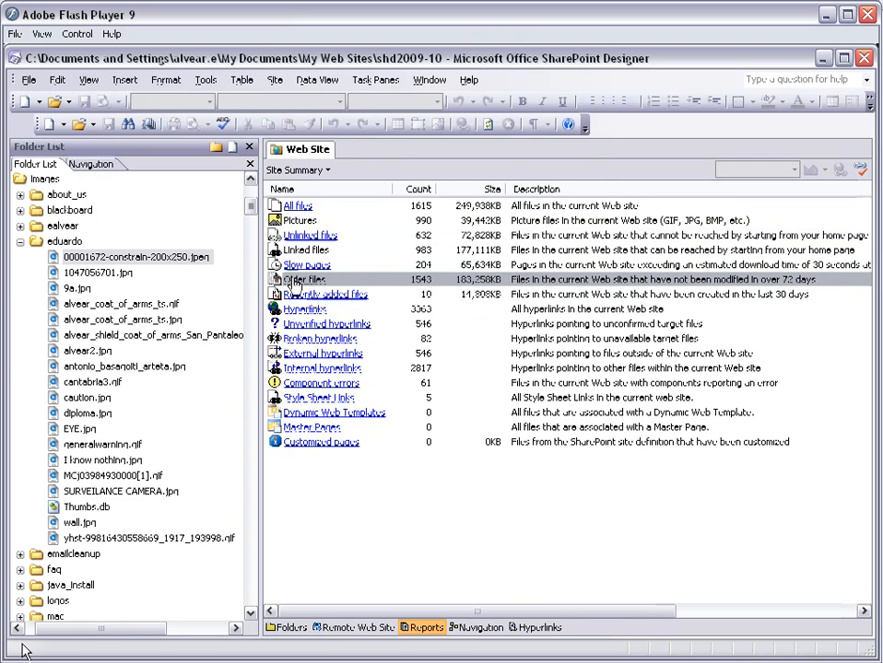
- Open the Older Files report from Site Summary and scroll through its listed files
left_click(306, 280)
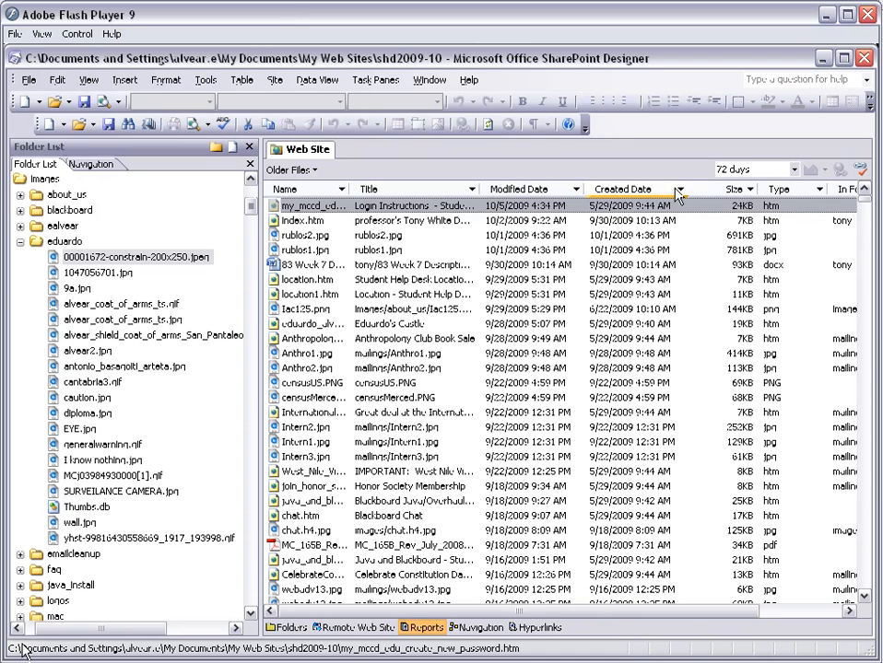
mouse_move(655, 194)
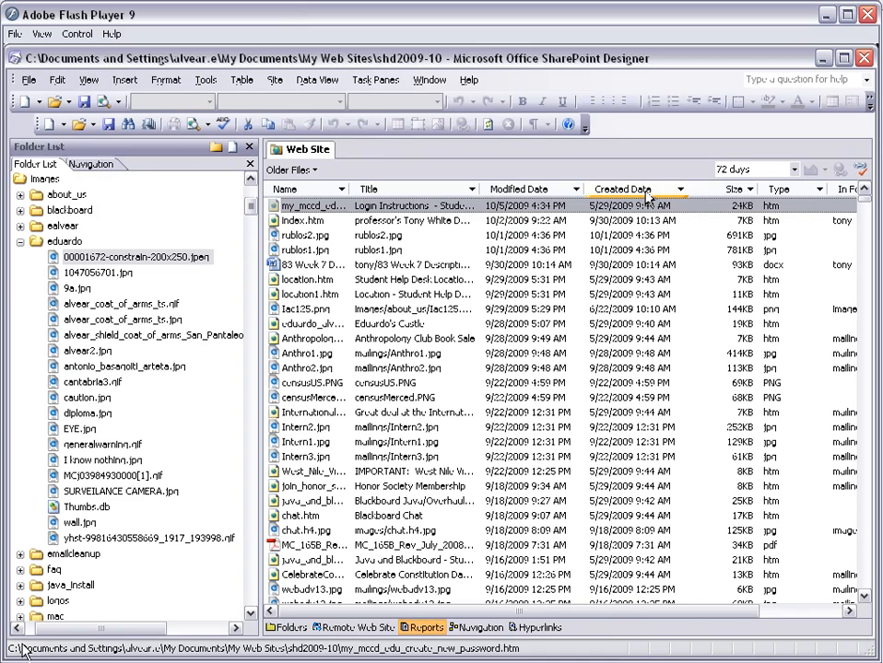
mouse_move(659, 204)
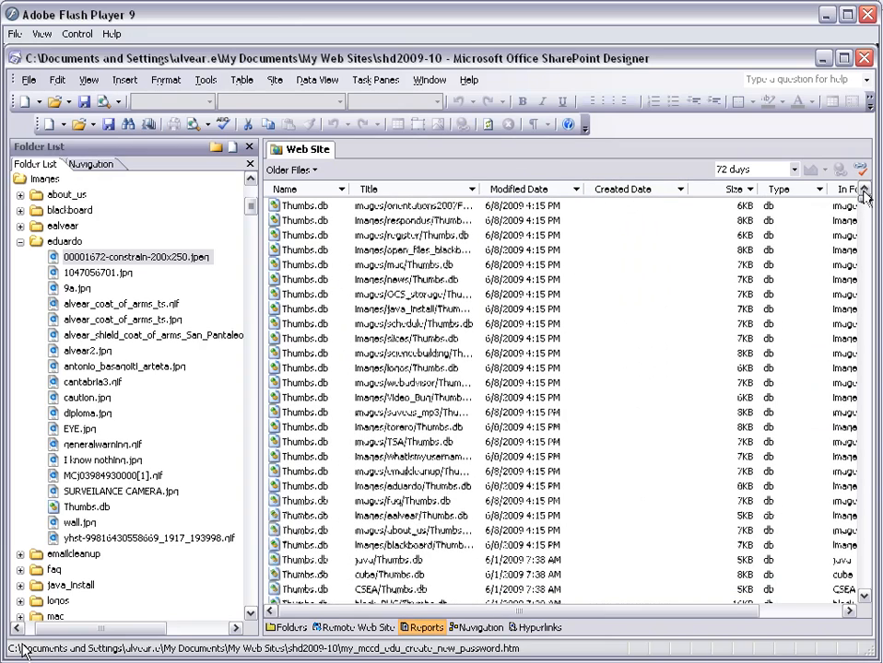
left_click(622, 189)
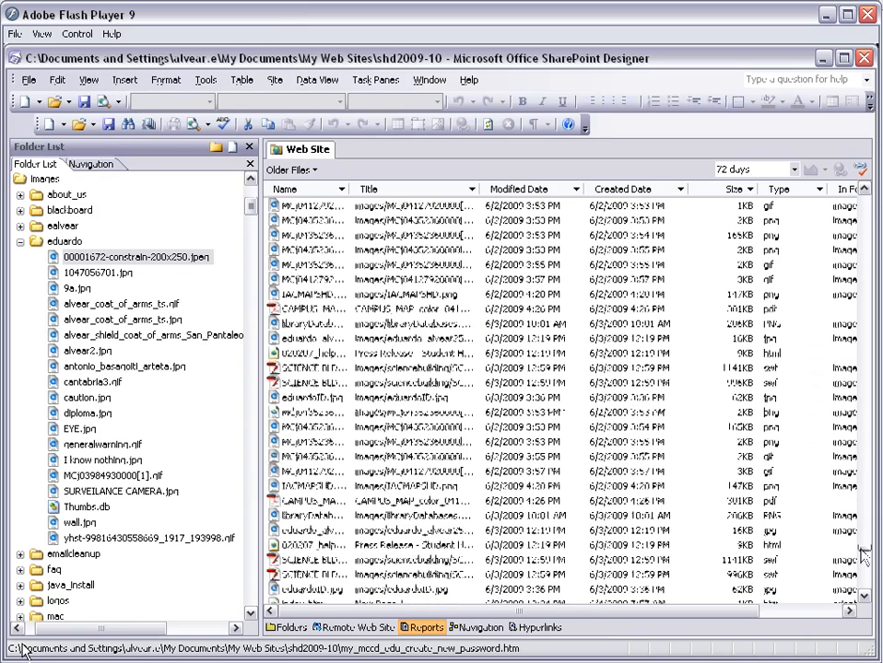
scroll("down", 3)
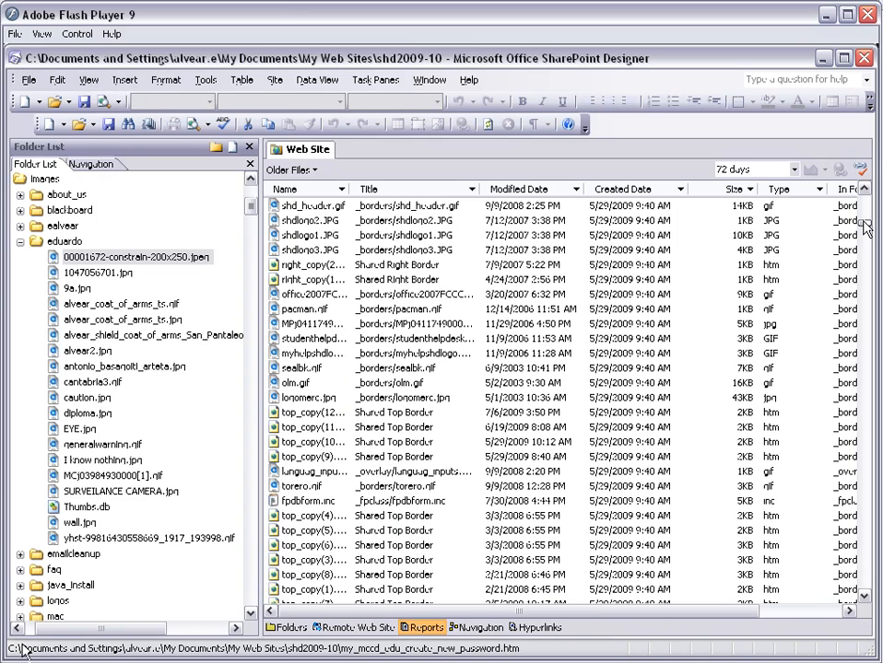
left_click(292, 170)
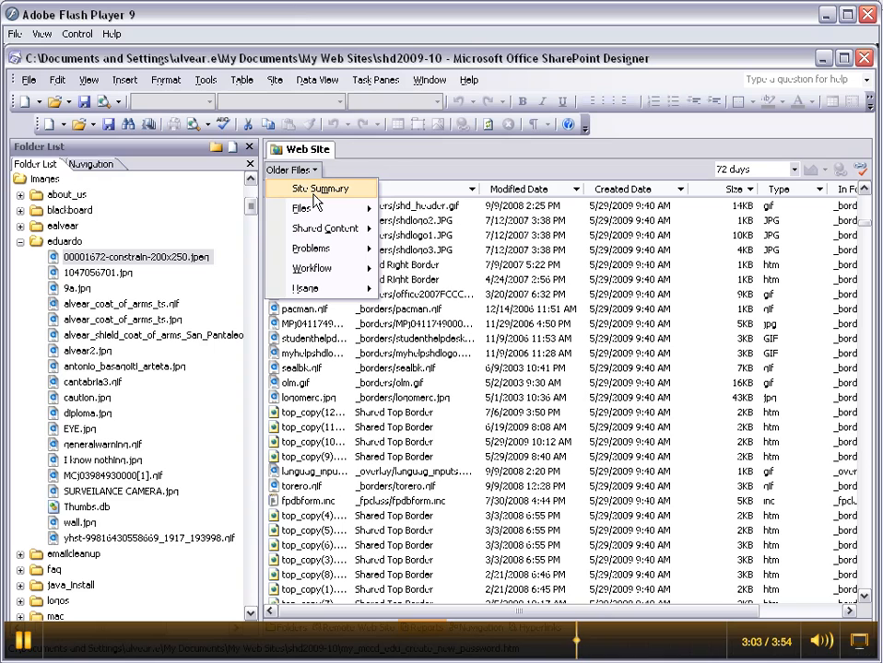
mouse_move(302, 208)
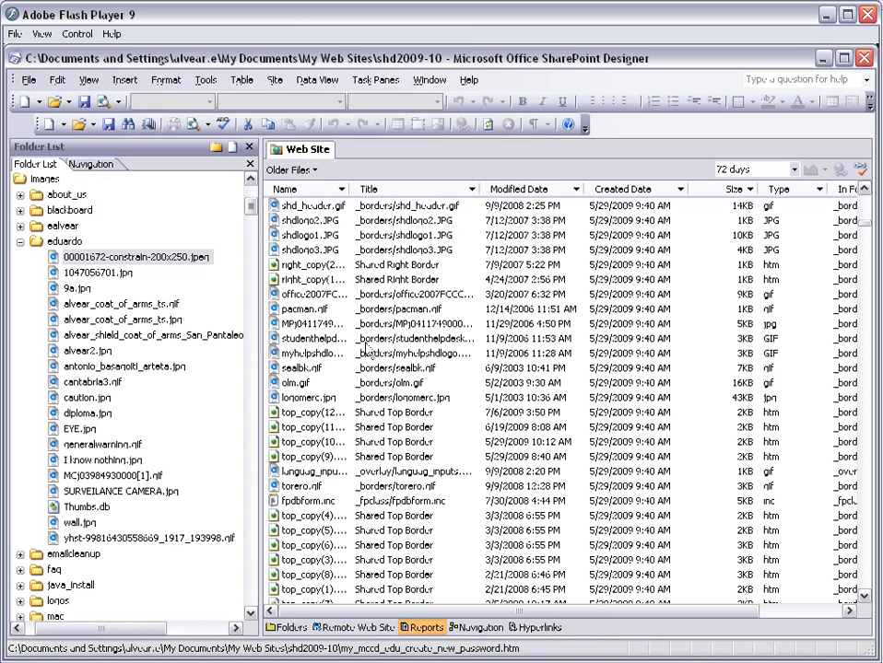
- Select the file range from office2007FCCC.gif down to olm.gif
left_click(312, 250)
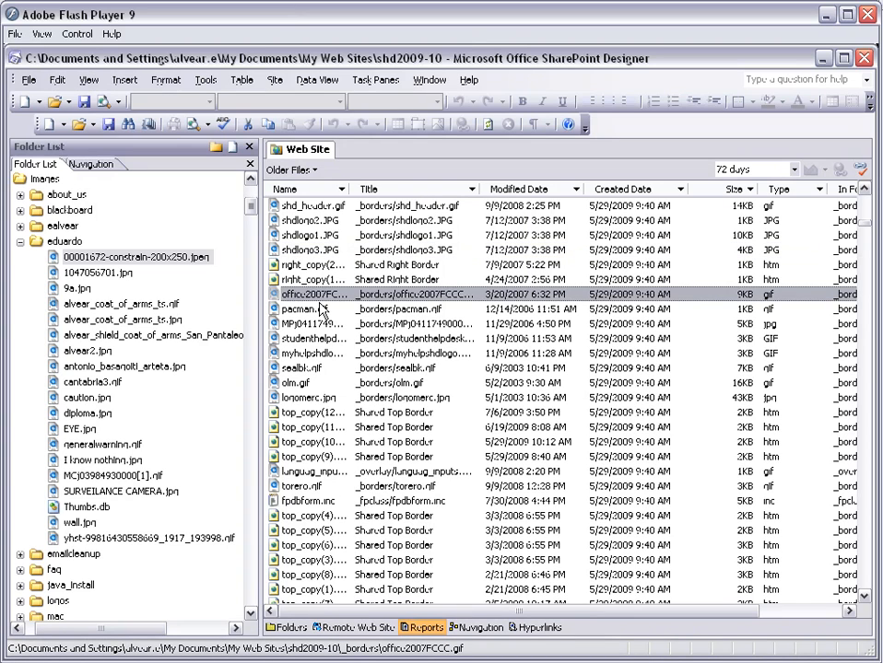
left_click(304, 382)
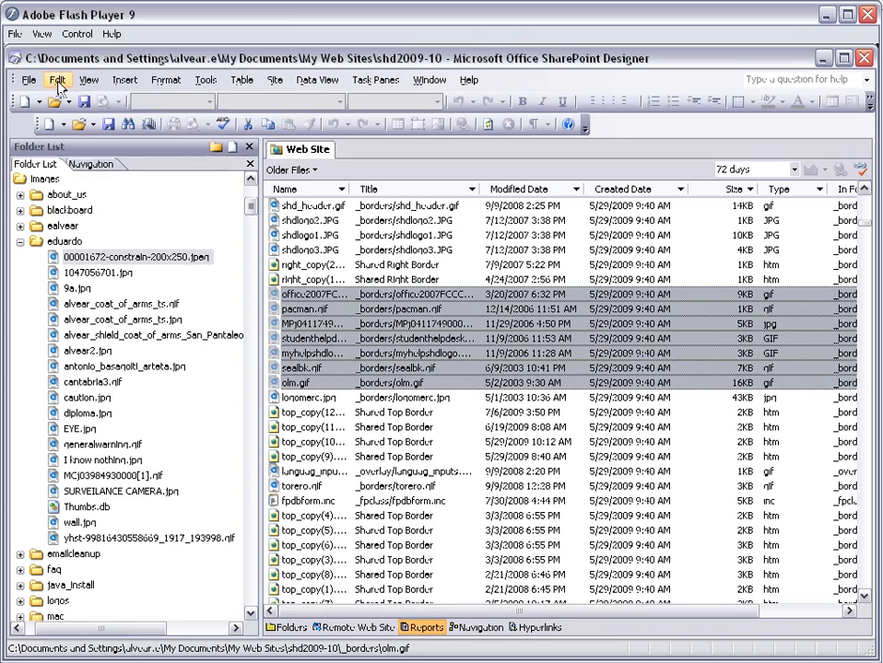
left_click(57, 79)
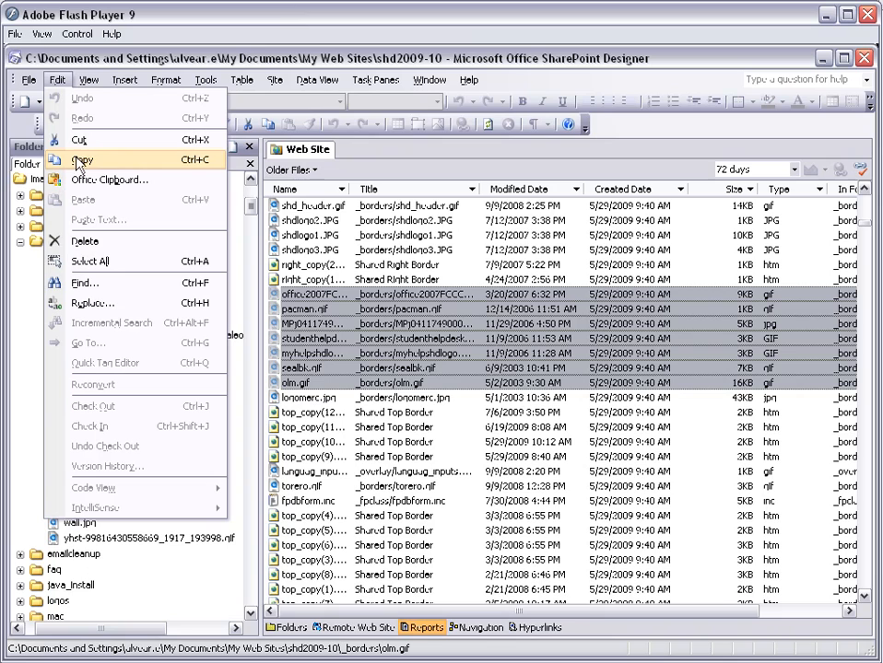
mouse_move(84, 240)
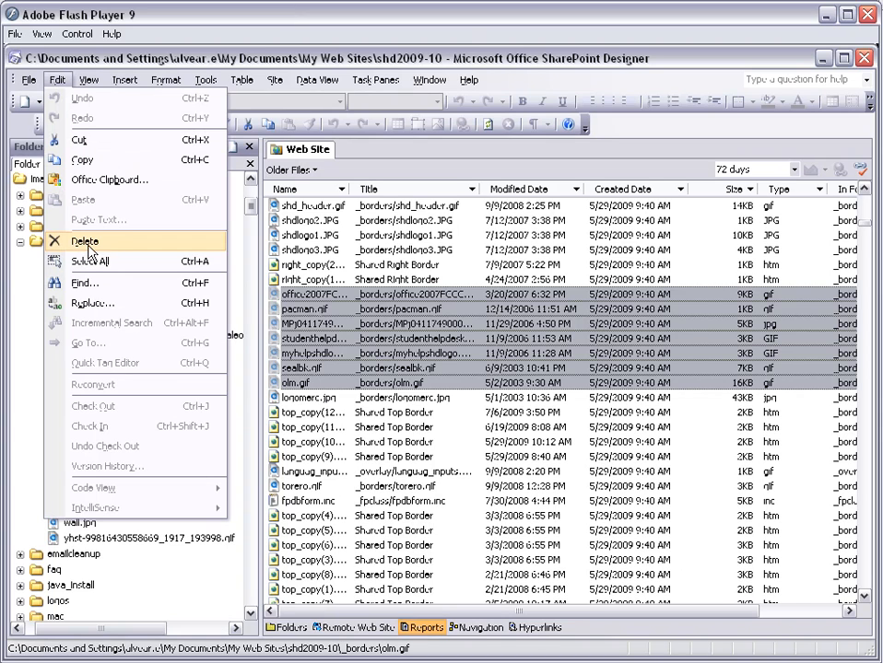
left_click(430, 79)
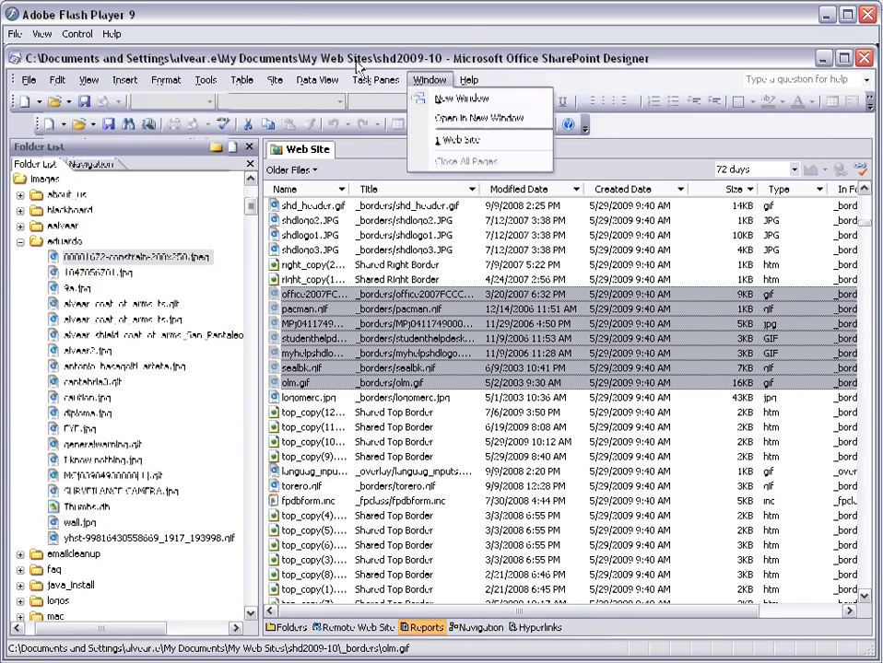
left_click(304, 378)
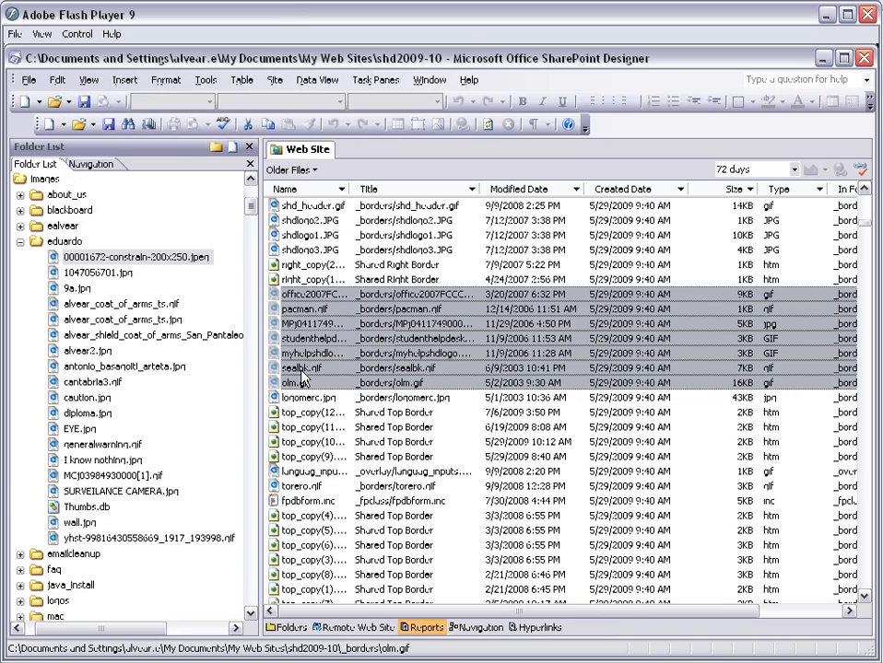
mouse_move(403, 376)
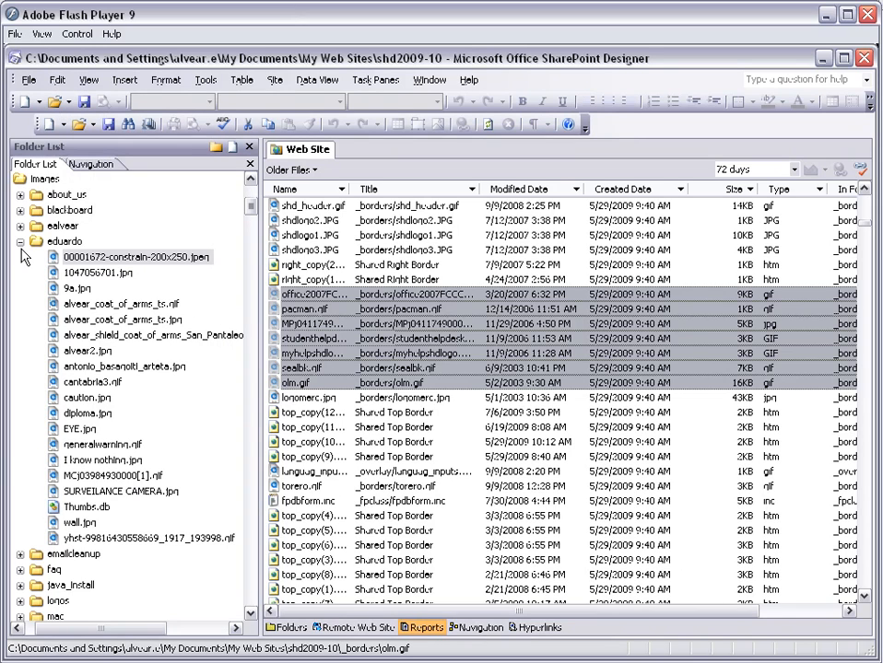
mouse_move(204, 602)
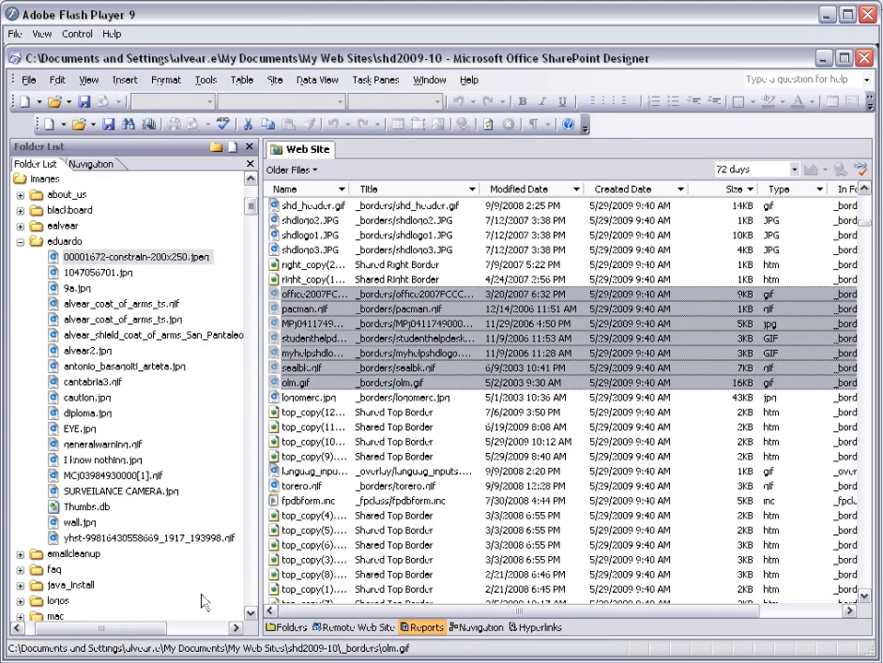